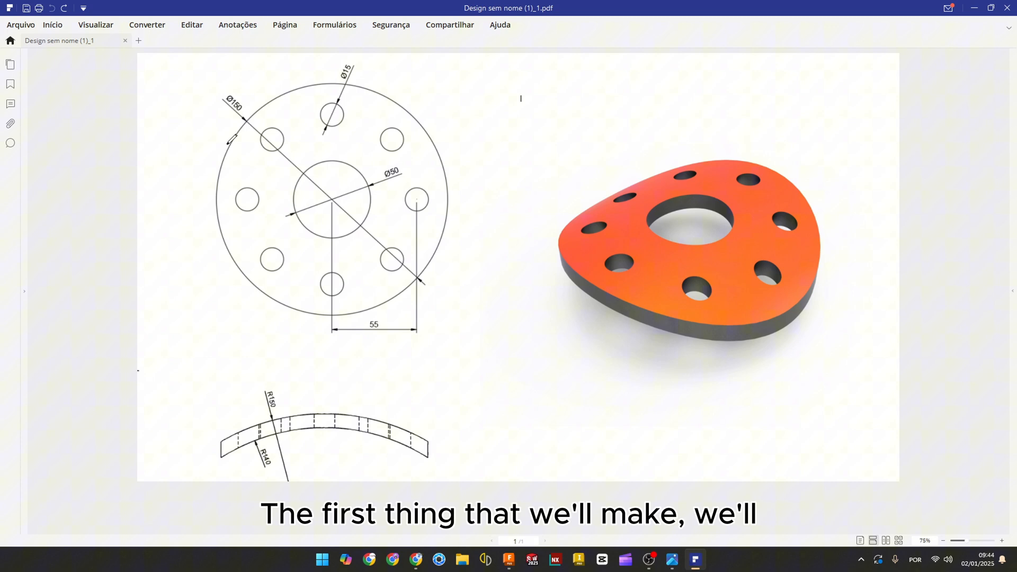
pyautogui.moveTo(241, 86)
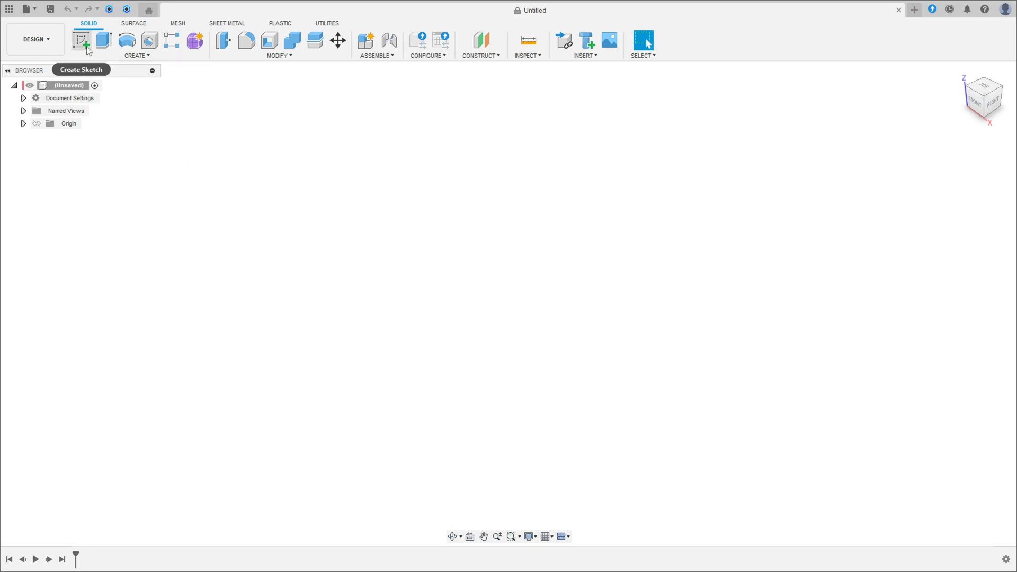
# Sketch a 150 mm outer circle and a 50 mm centre circle on the top plane
pyautogui.click(81, 39)
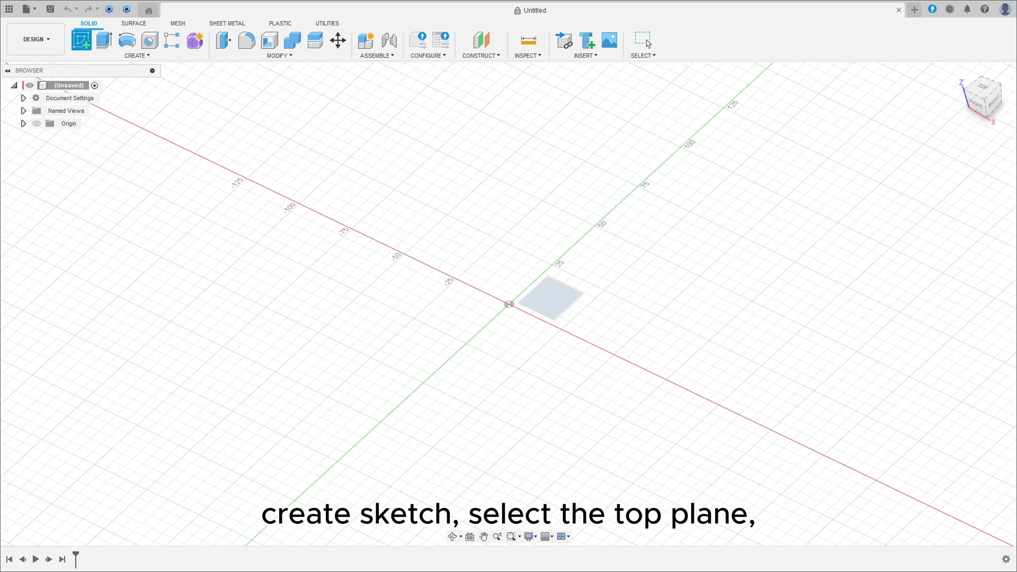
pyautogui.click(546, 301)
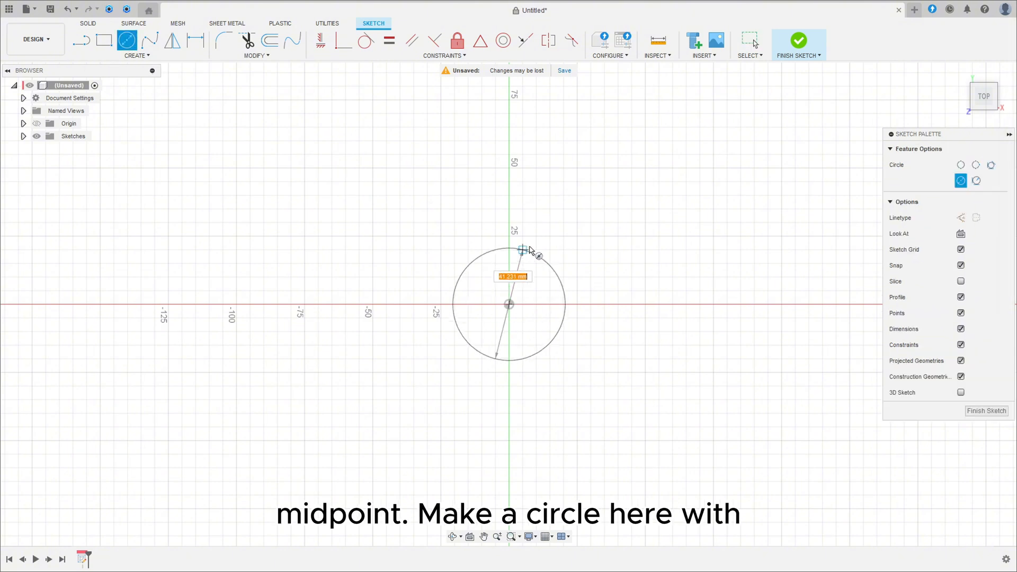
pyautogui.write('150.00')
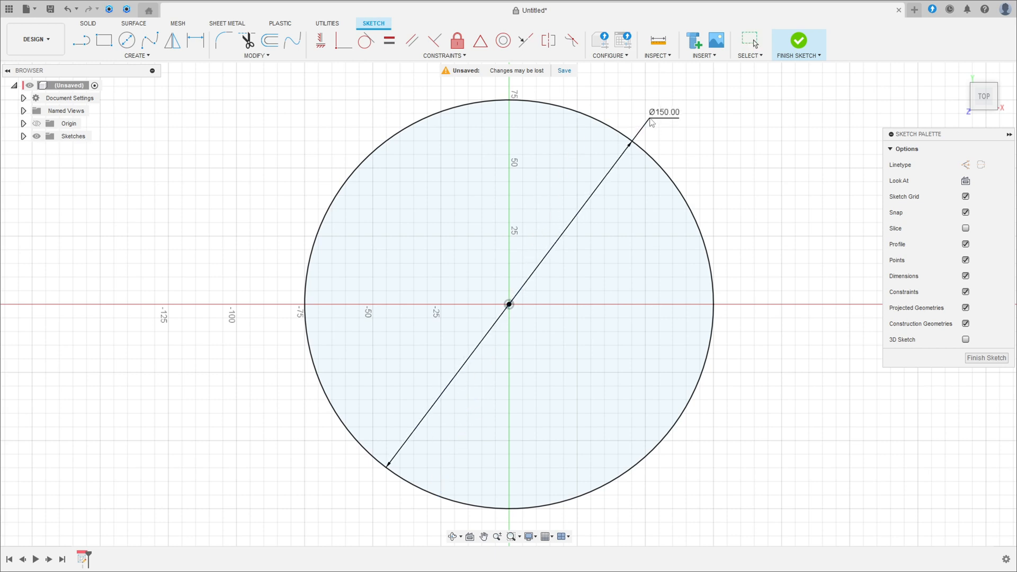
pyautogui.click(126, 40)
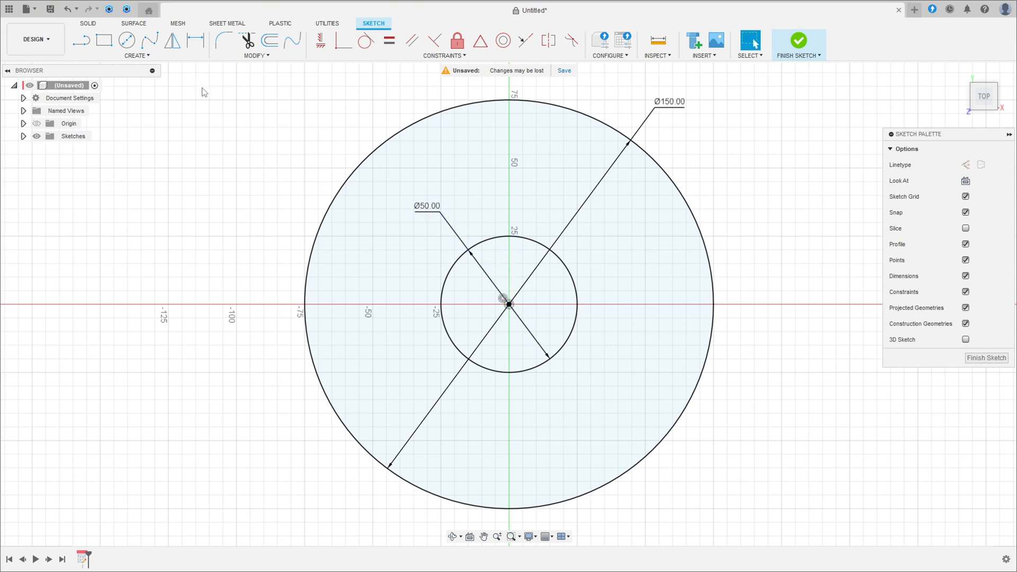
# Add a 15 mm hole on the horizontal axis, 55 mm from the centre
pyautogui.click(126, 39)
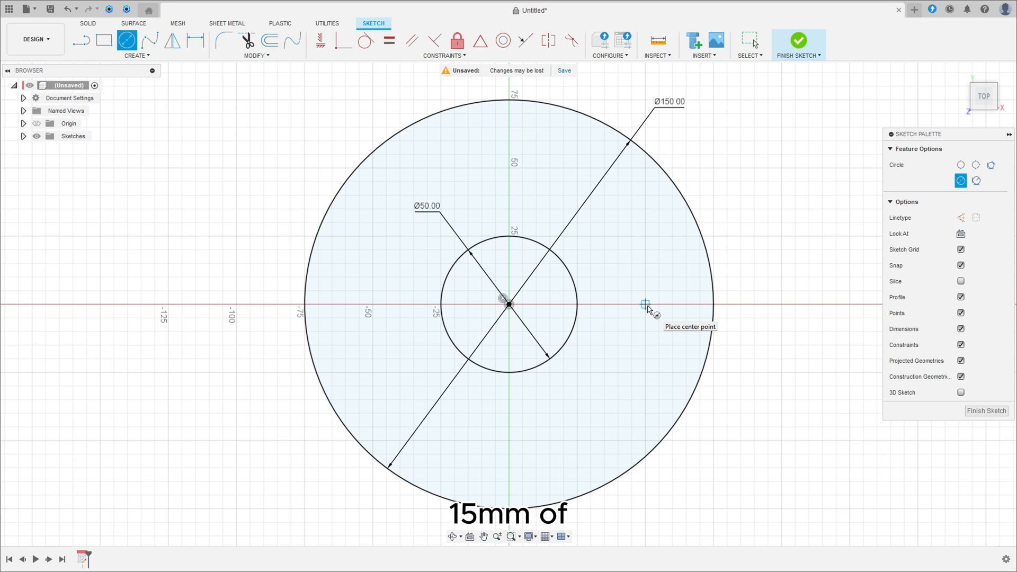
pyautogui.click(644, 304)
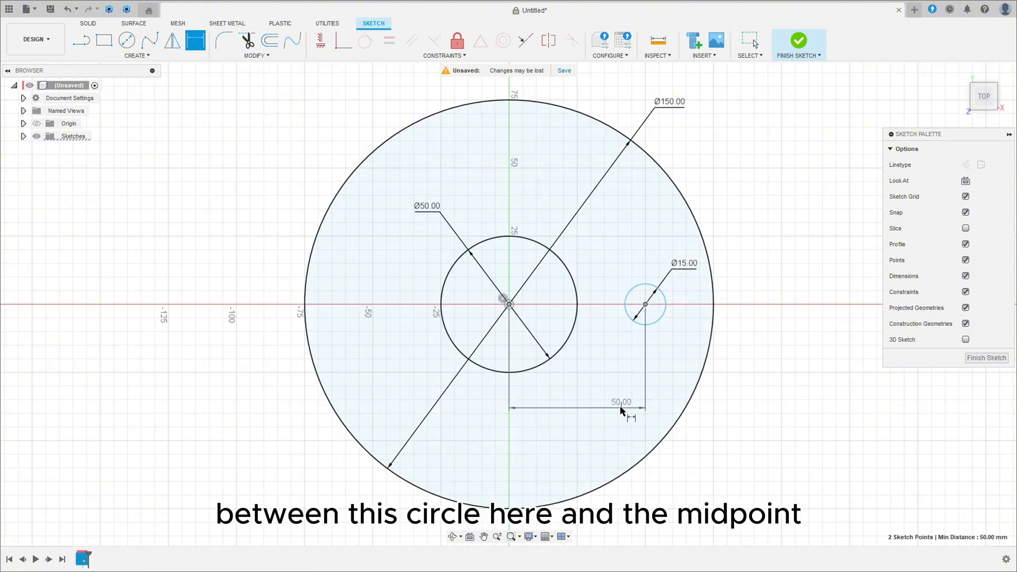
pyautogui.doubleClick(622, 401)
pyautogui.write('55')
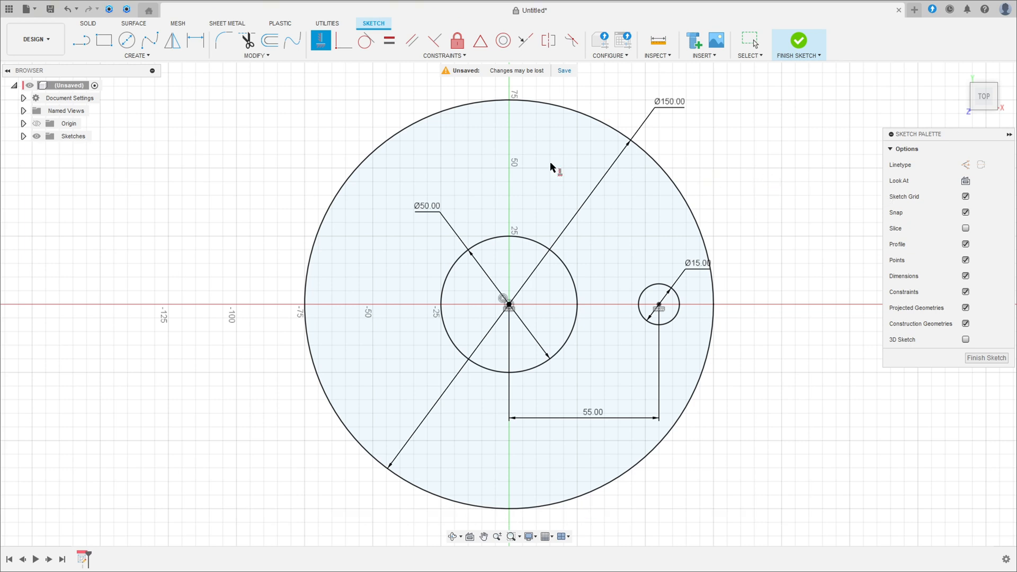
# Circular-pattern the 15 mm circle eight times around the plate centre
pyautogui.click(135, 55)
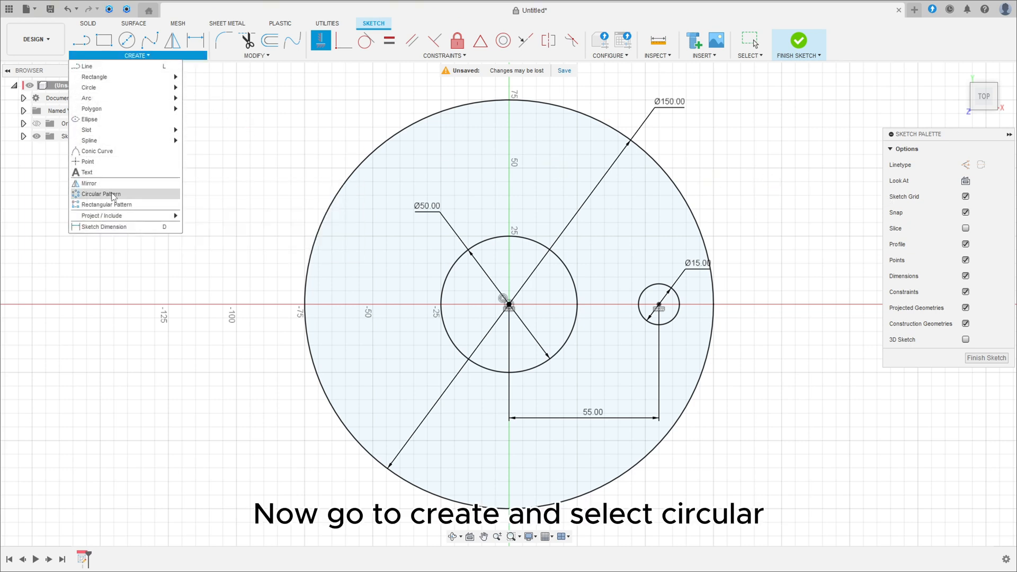
pyautogui.click(102, 194)
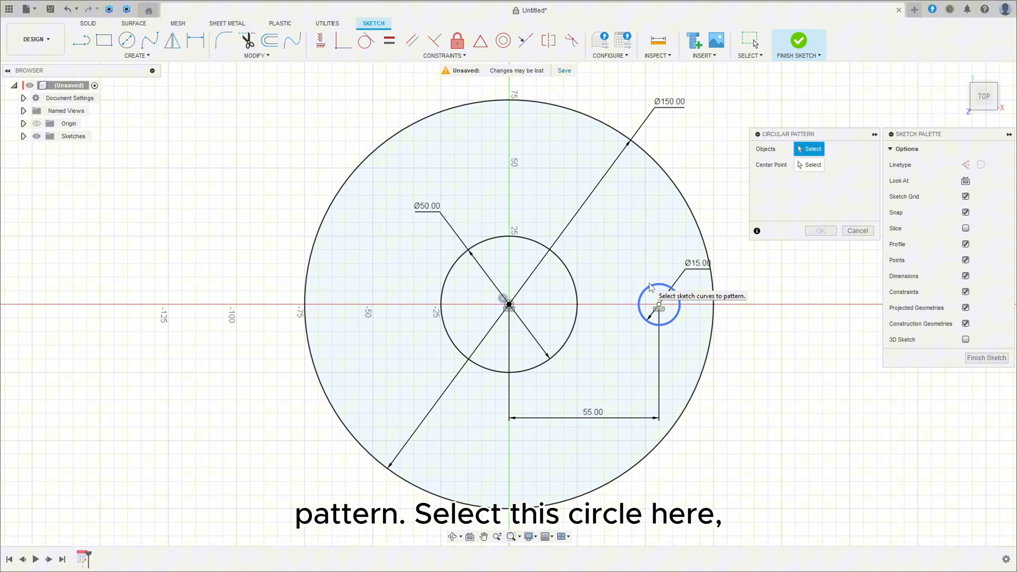
pyautogui.click(658, 305)
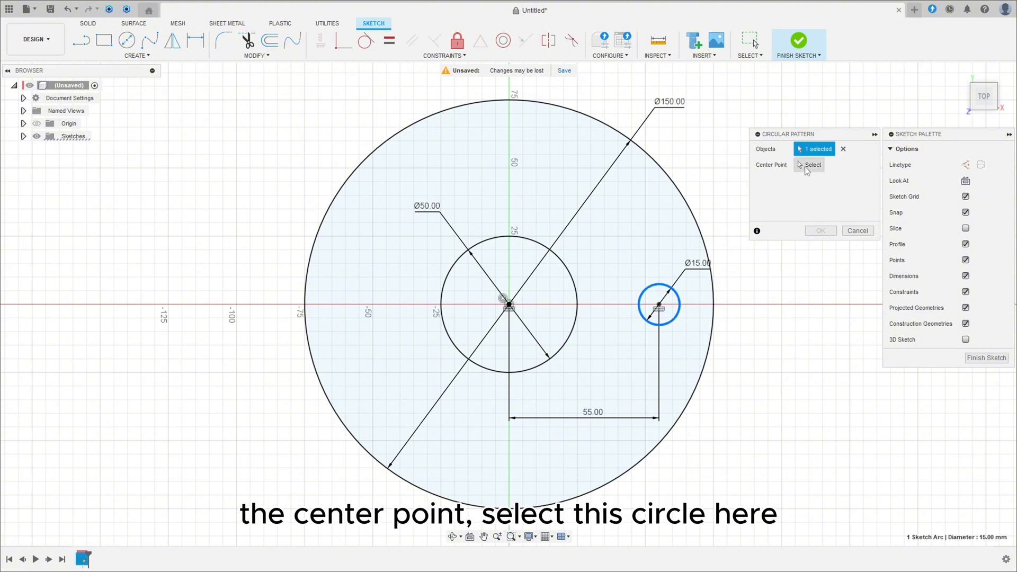
pyautogui.click(507, 306)
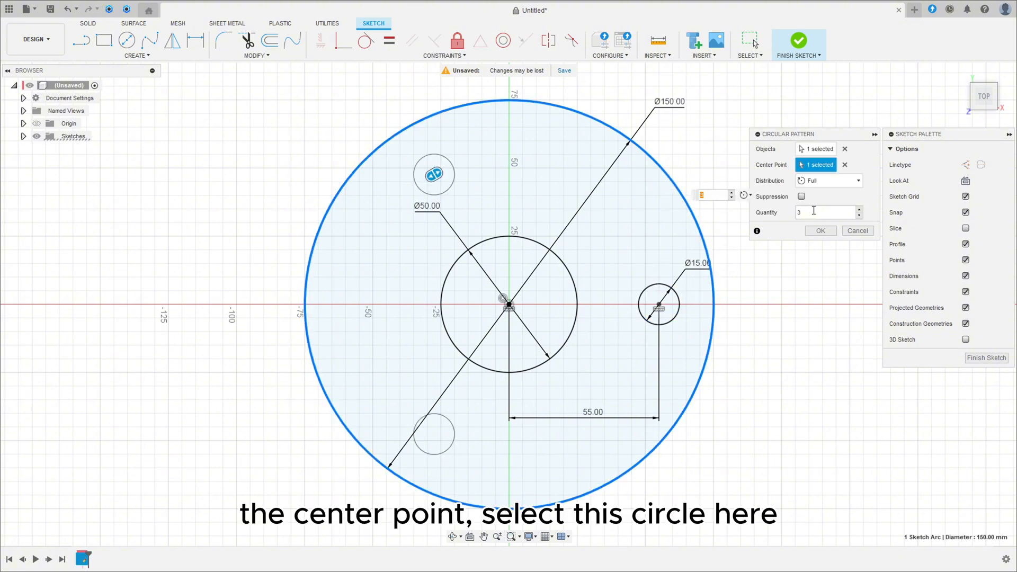
pyautogui.write('8')
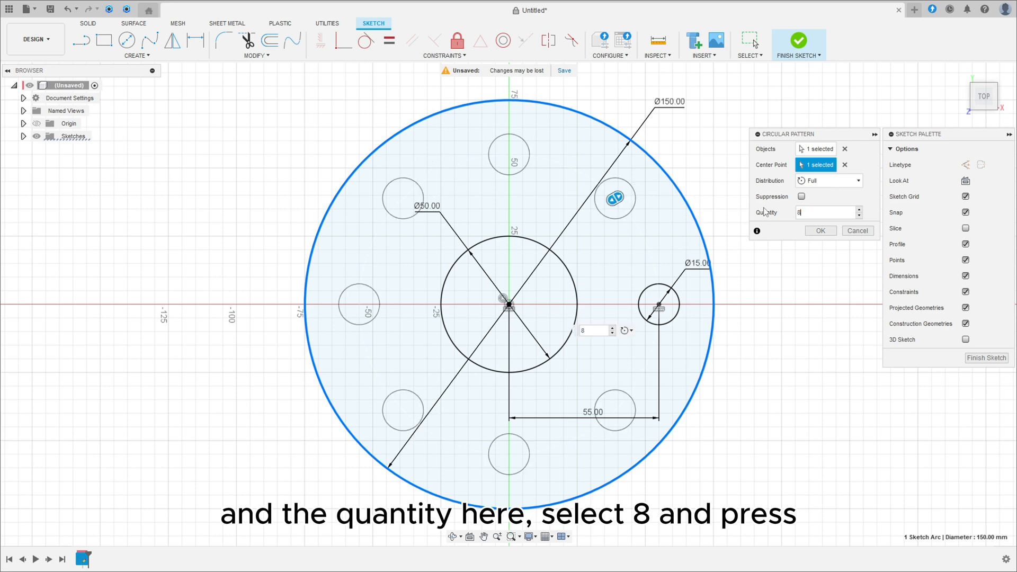
pyautogui.click(821, 230)
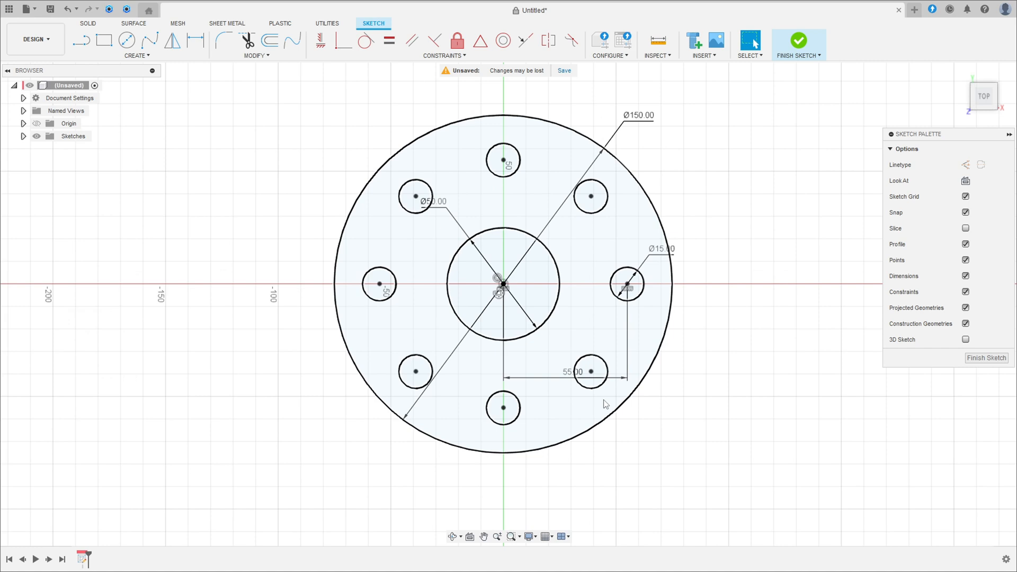
pyautogui.click(415, 197)
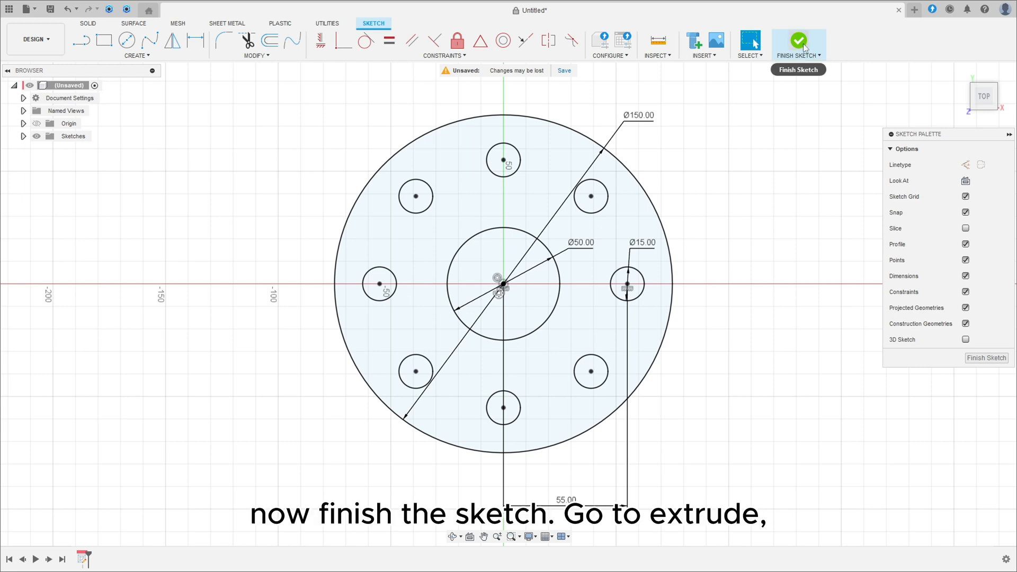
# Finish the sketch and extrude the holed plate profile
pyautogui.click(799, 40)
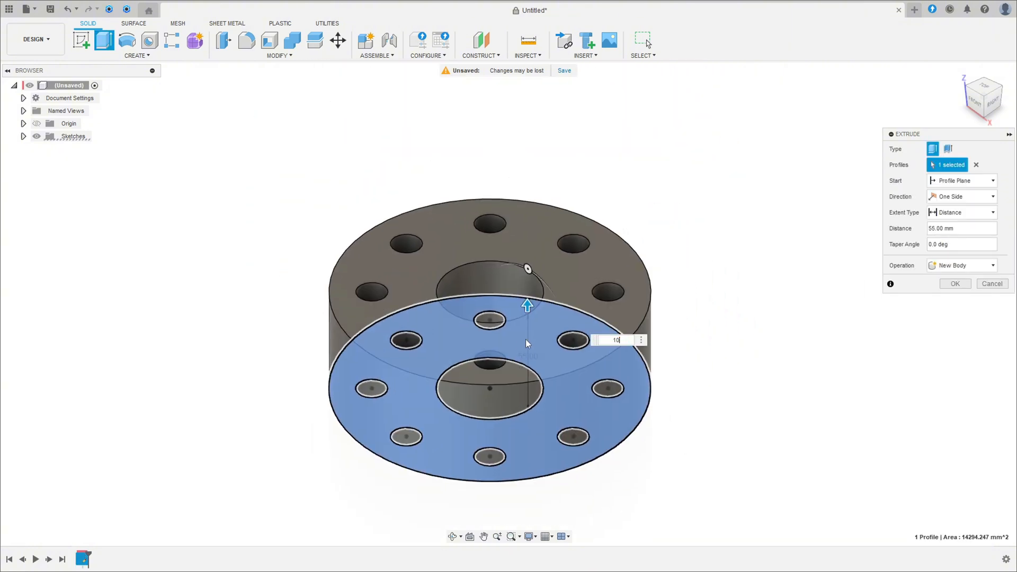
pyautogui.click(955, 284)
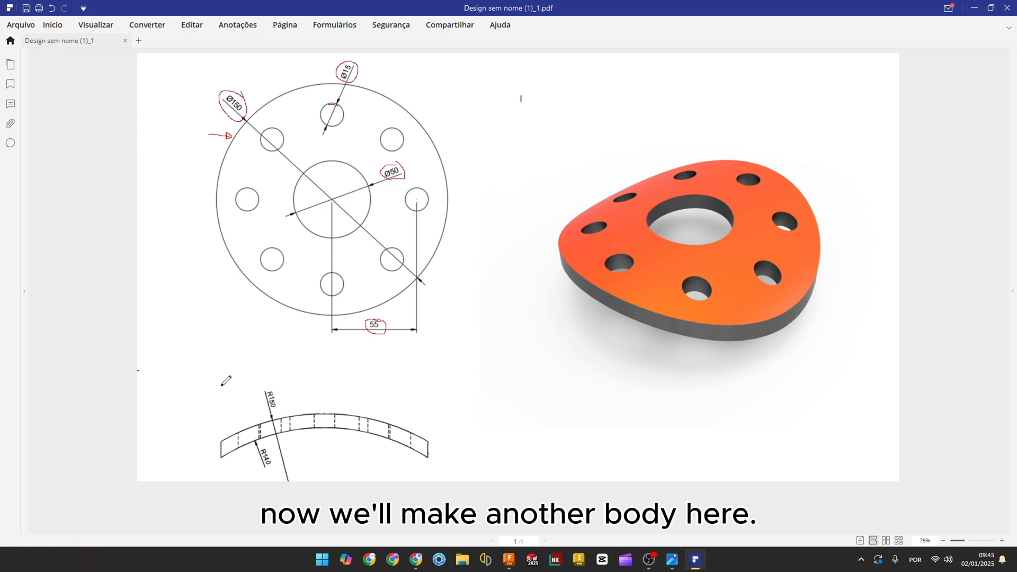
# Review the flange reference drawing in the PDF reader
pyautogui.moveTo(226, 380); pyautogui.dragTo(425, 461)
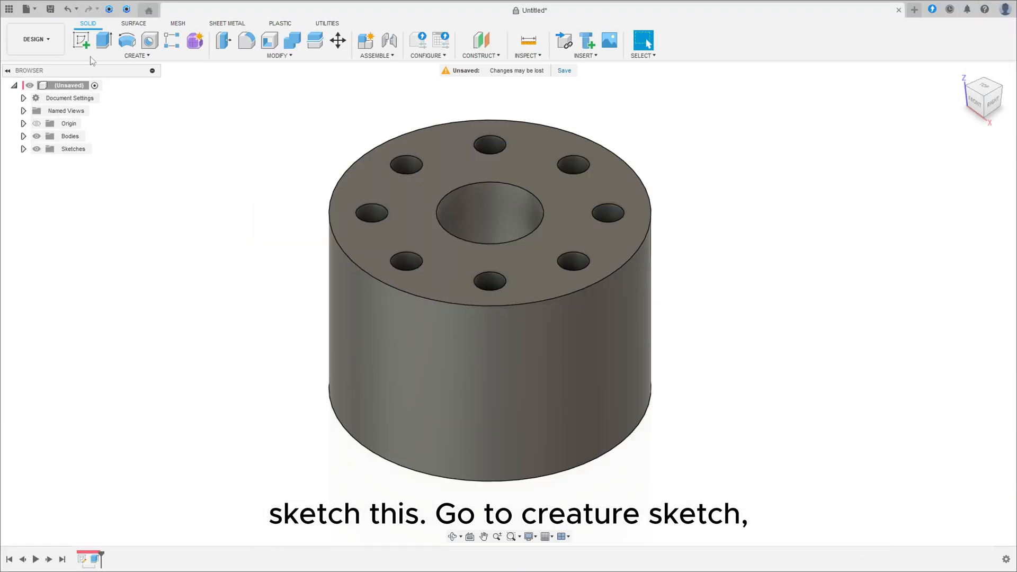
# Sketch an R150 3-point arc on the front plane spanning the cylinder base, centre 100 mm below
pyautogui.click(81, 40)
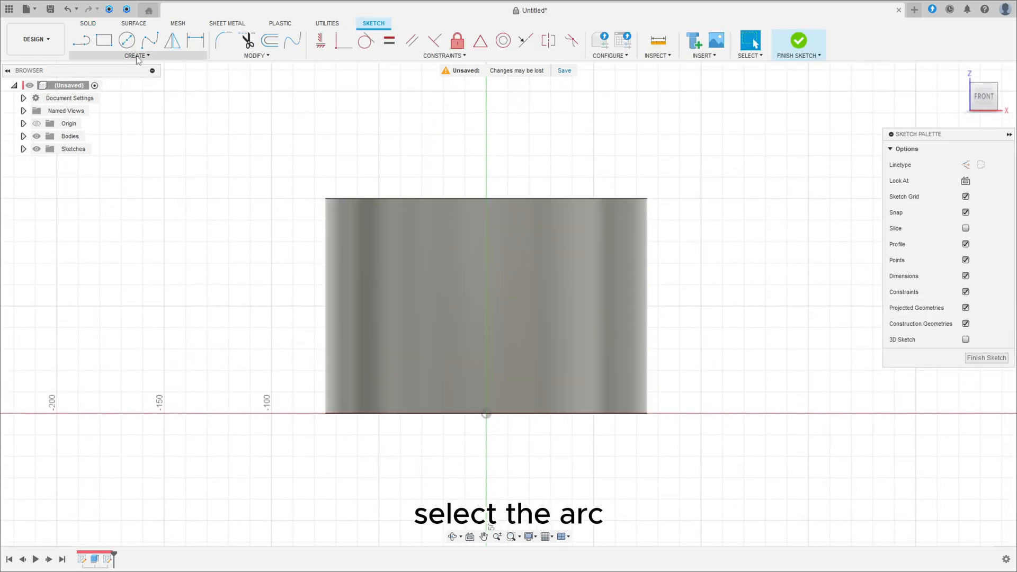
pyautogui.click(136, 55)
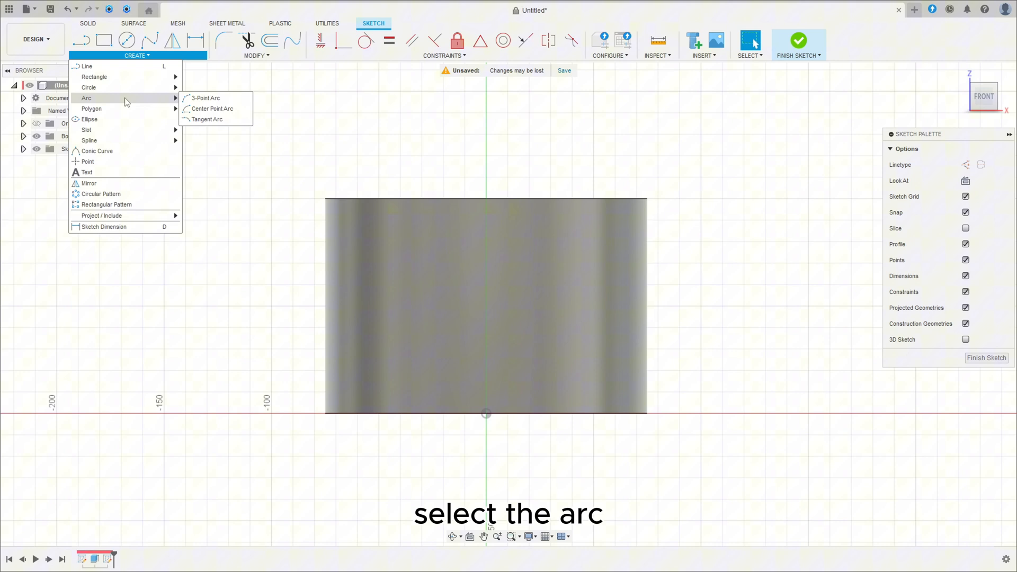
pyautogui.click(207, 98)
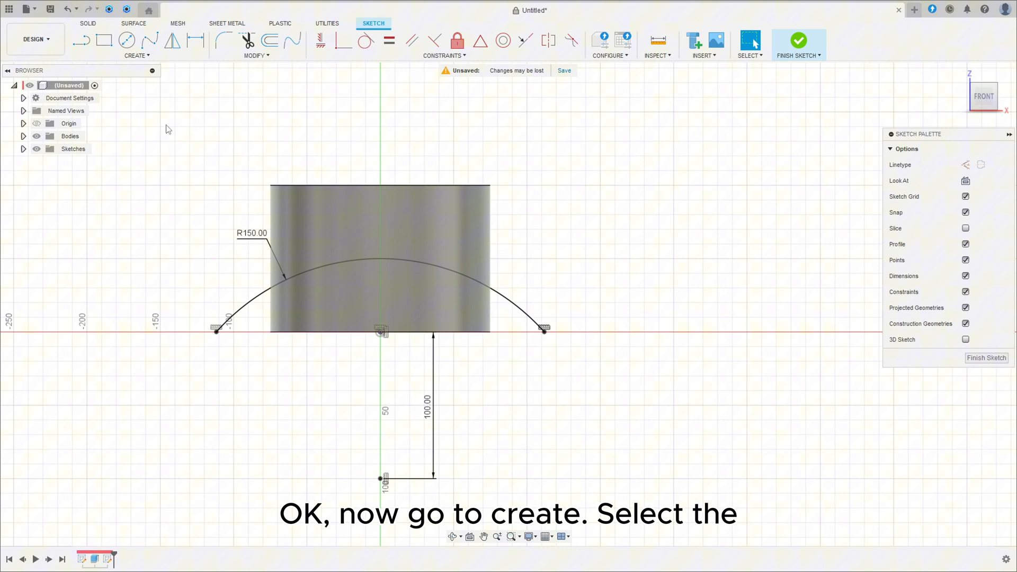
pyautogui.click(135, 55)
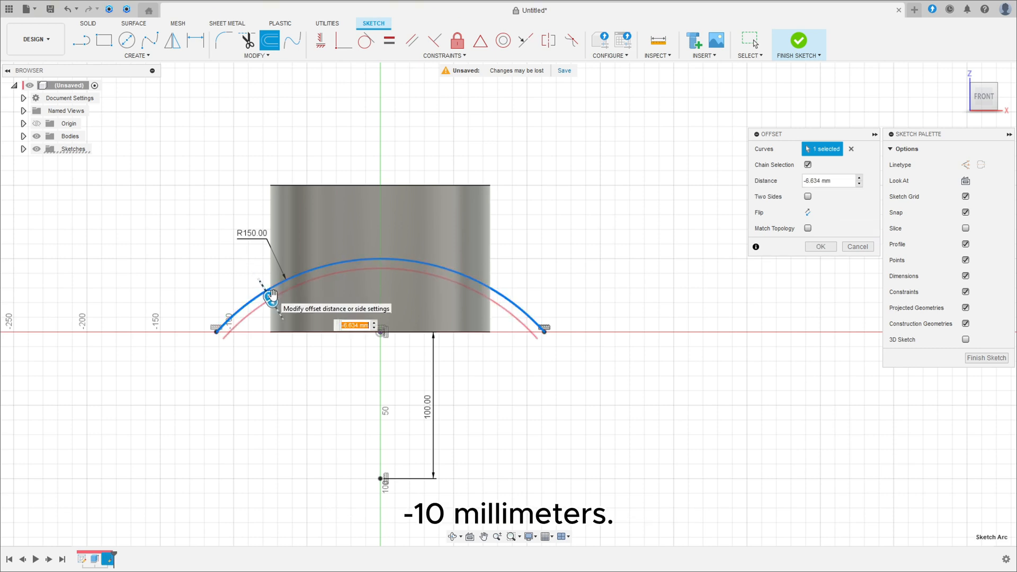
# Offset the arc by 10 mm into a thin curved band and finish the sketch
pyautogui.click(820, 247)
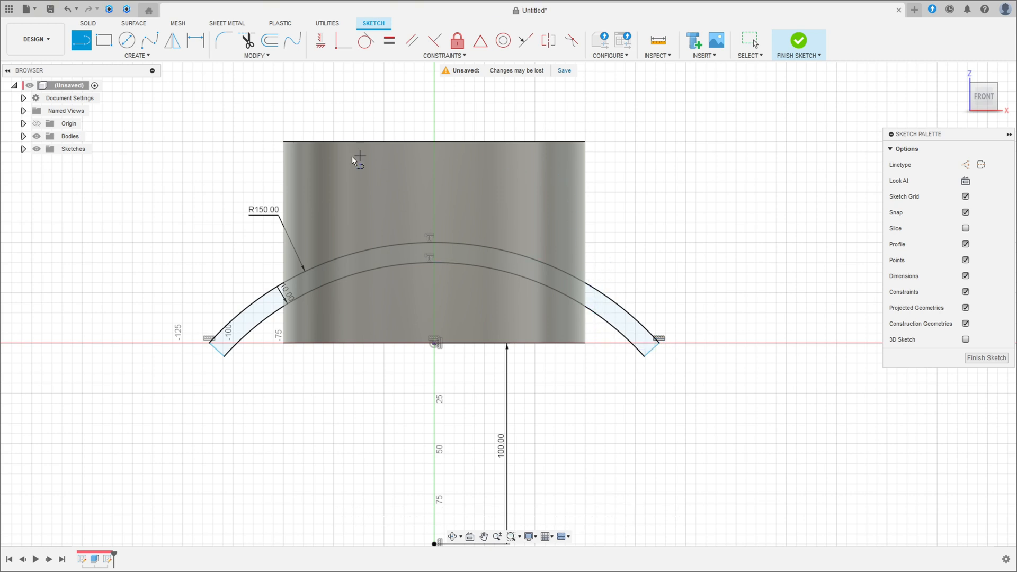
pyautogui.moveTo(706, 312)
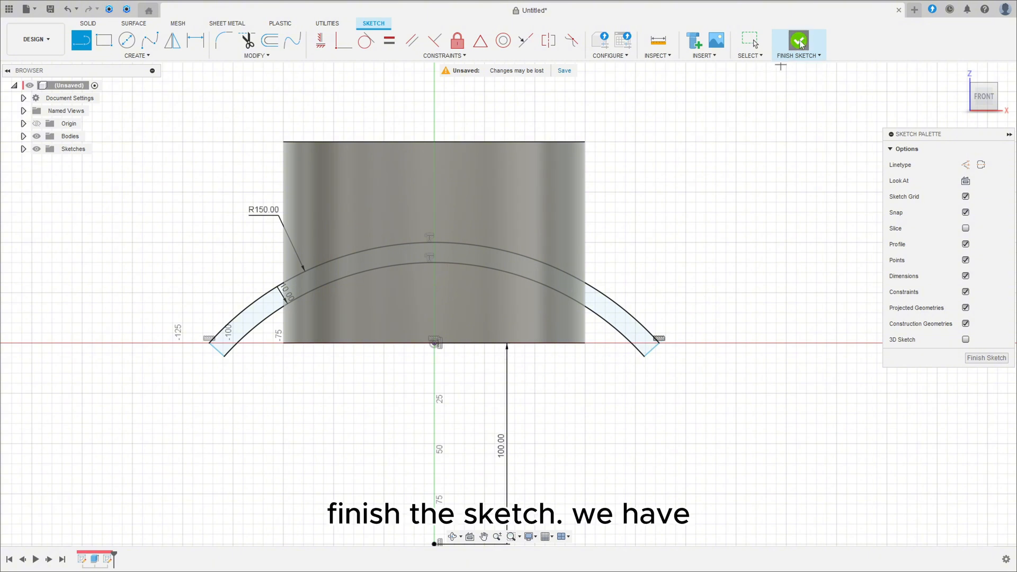
pyautogui.click(798, 41)
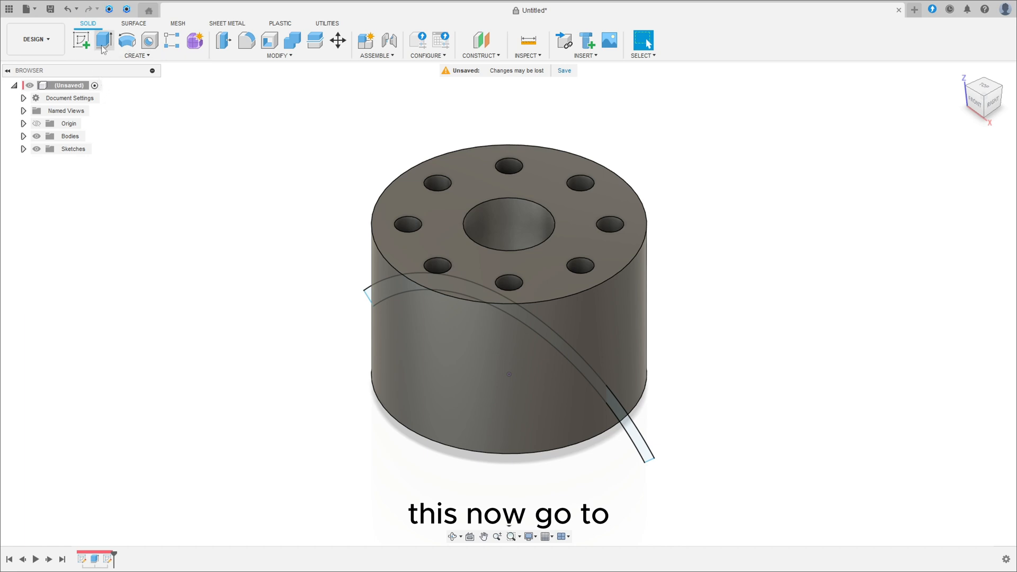
# Extrude the band 120 mm symmetric with Intersect operation, leaving the thin curved flange
pyautogui.click(104, 41)
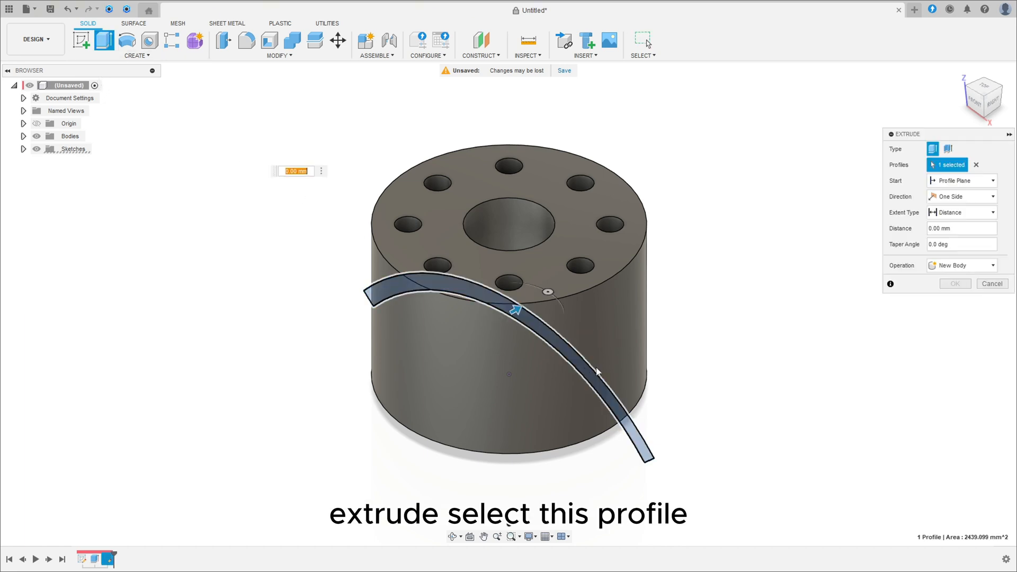
pyautogui.click(961, 196)
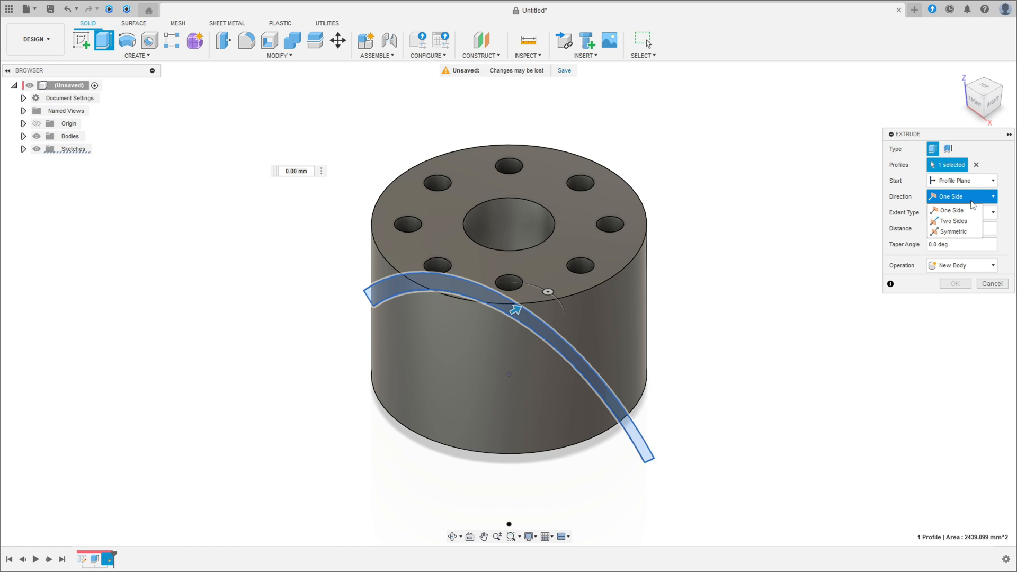
pyautogui.click(949, 210)
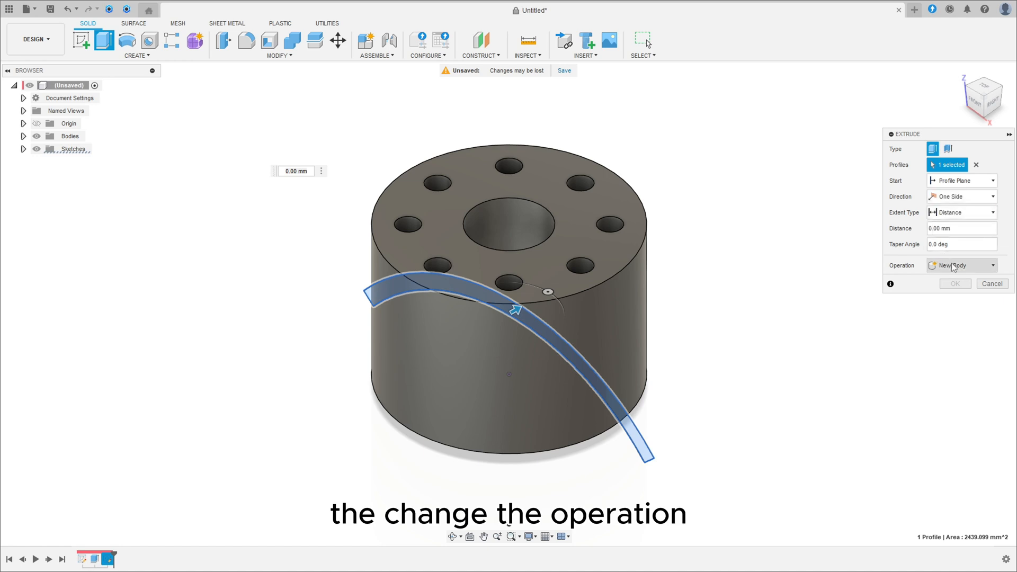
pyautogui.click(962, 265)
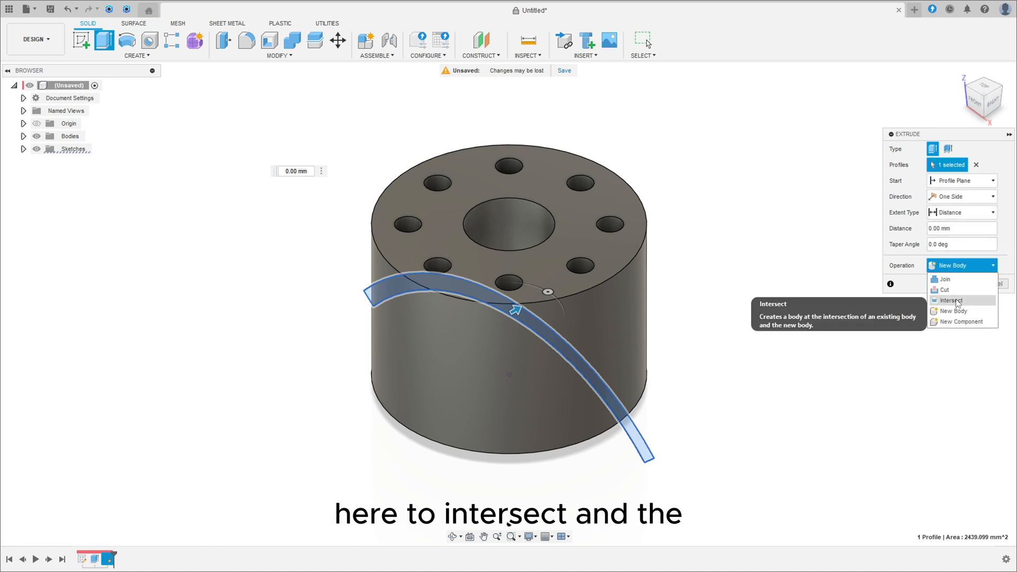
pyautogui.click(950, 300)
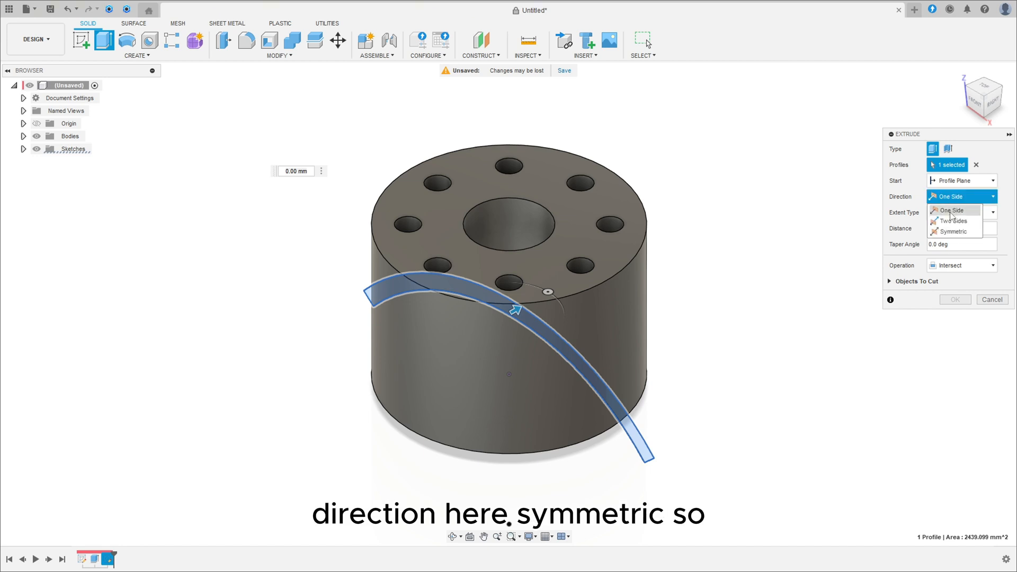
pyautogui.click(953, 231)
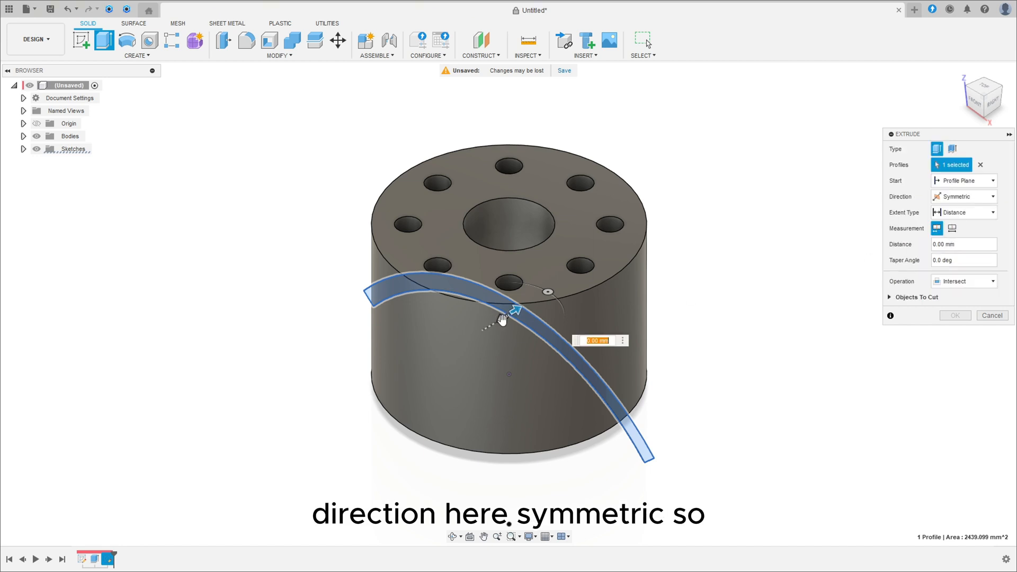
pyautogui.moveTo(510, 308); pyautogui.dragTo(440, 351)
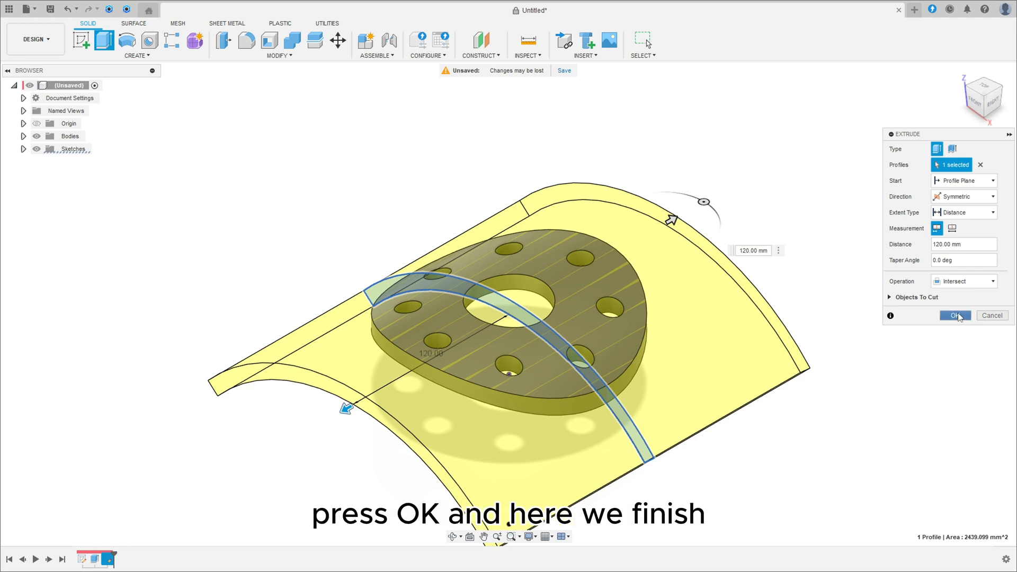
pyautogui.click(954, 316)
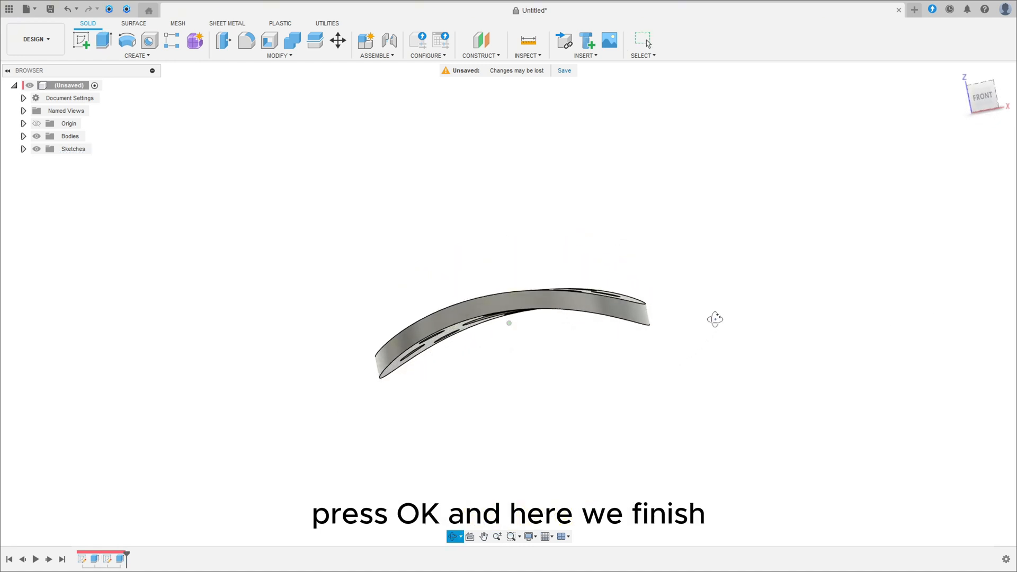